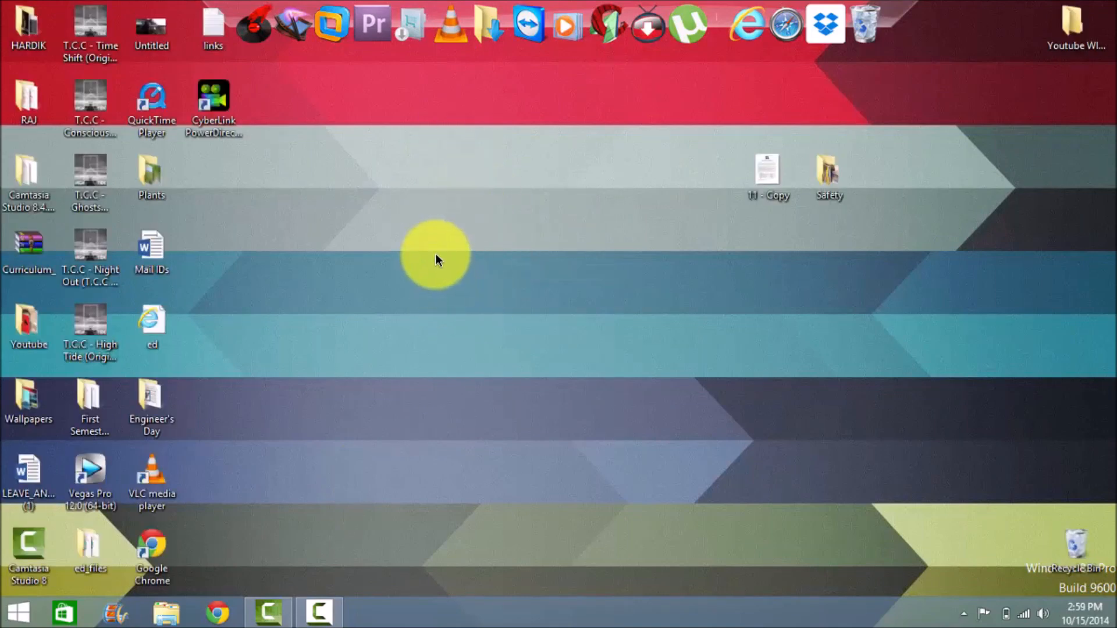
mouse_move(235, 613)
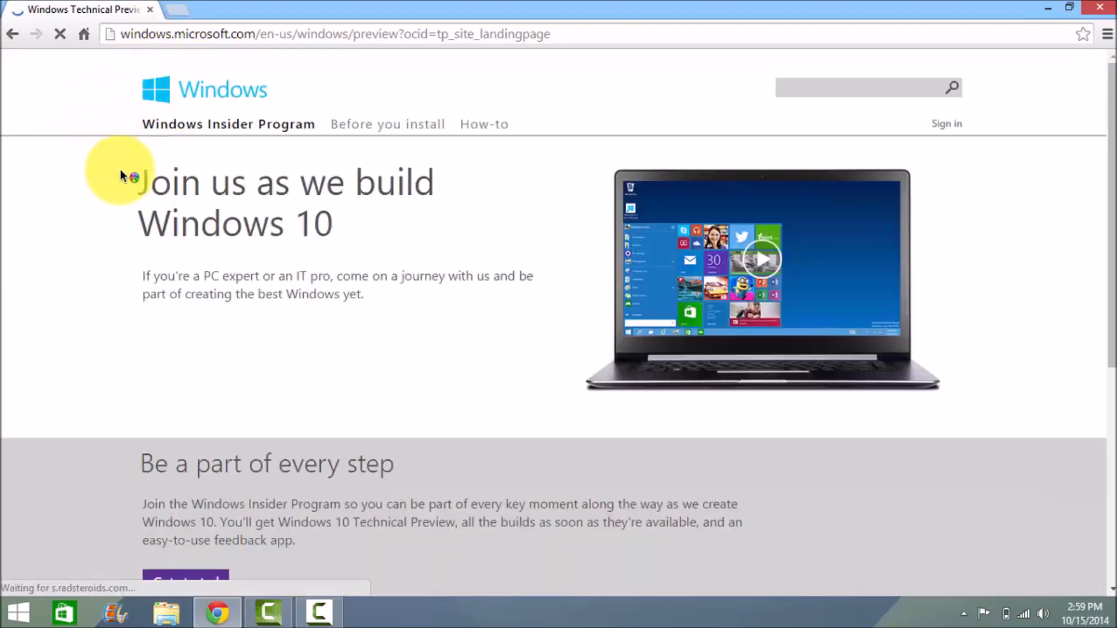
Go from the Windows Technical Preview page to the Insider Program home page via Get started
scroll("down", 3)
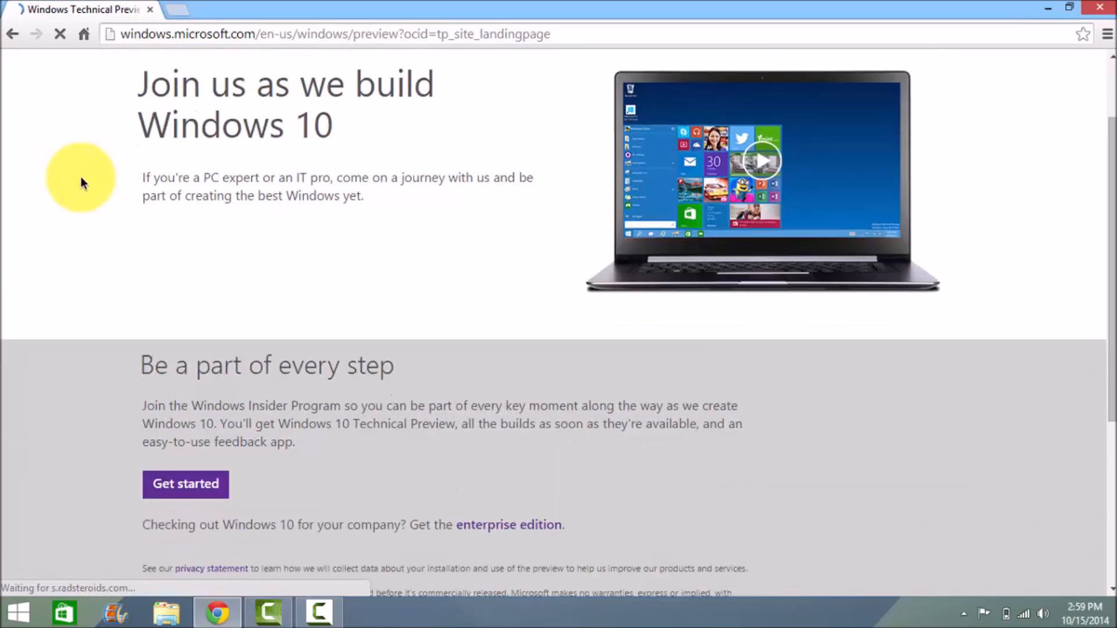
scroll("down", 3)
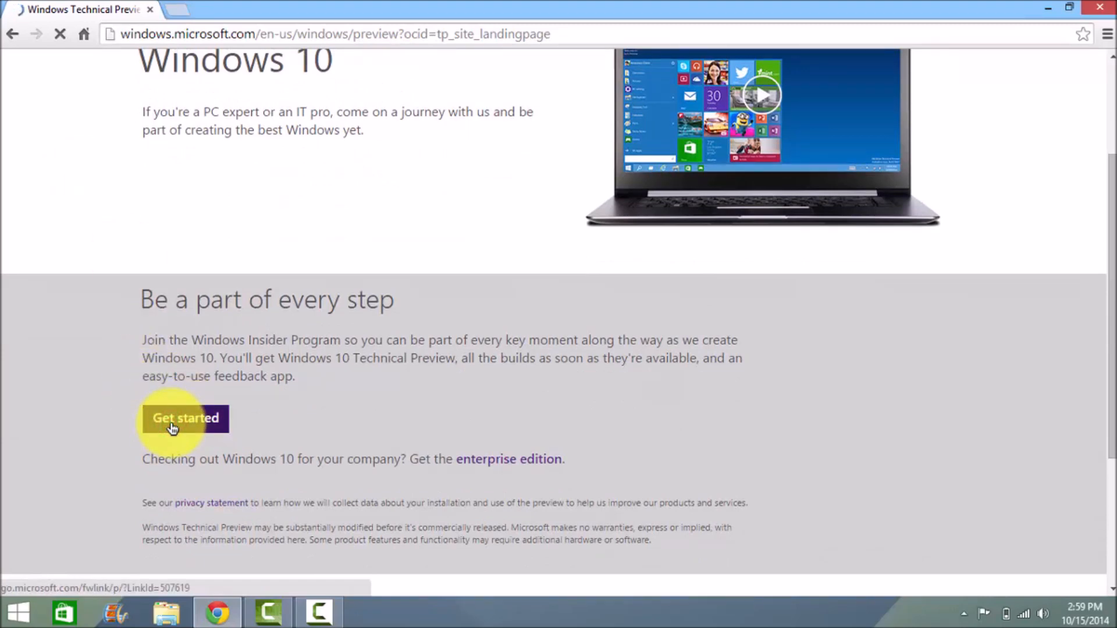
left_click(186, 418)
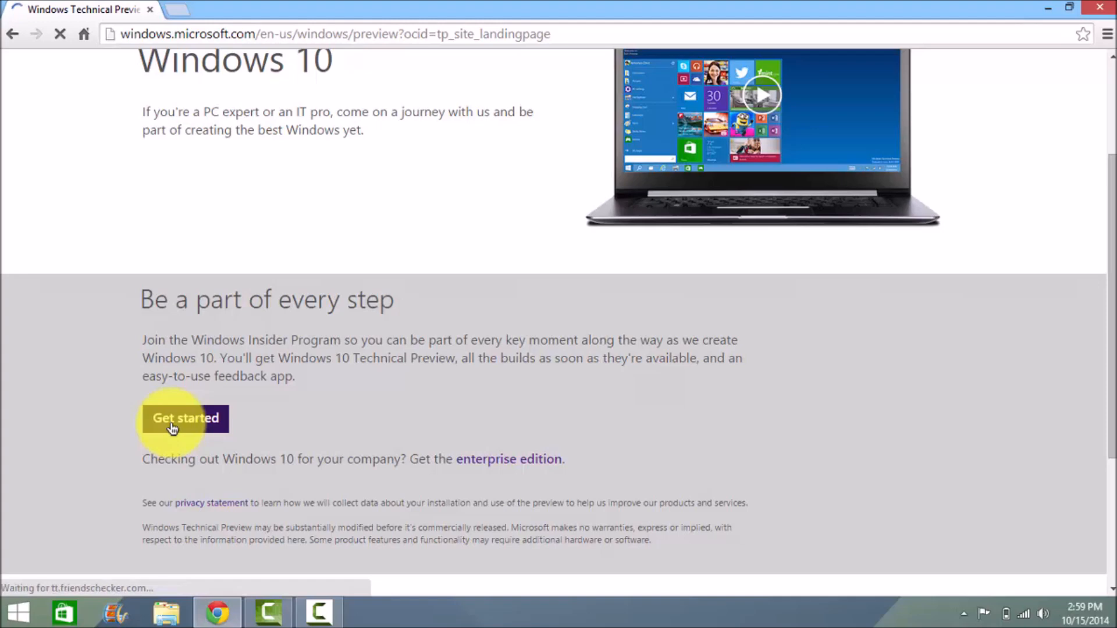
left_click(186, 418)
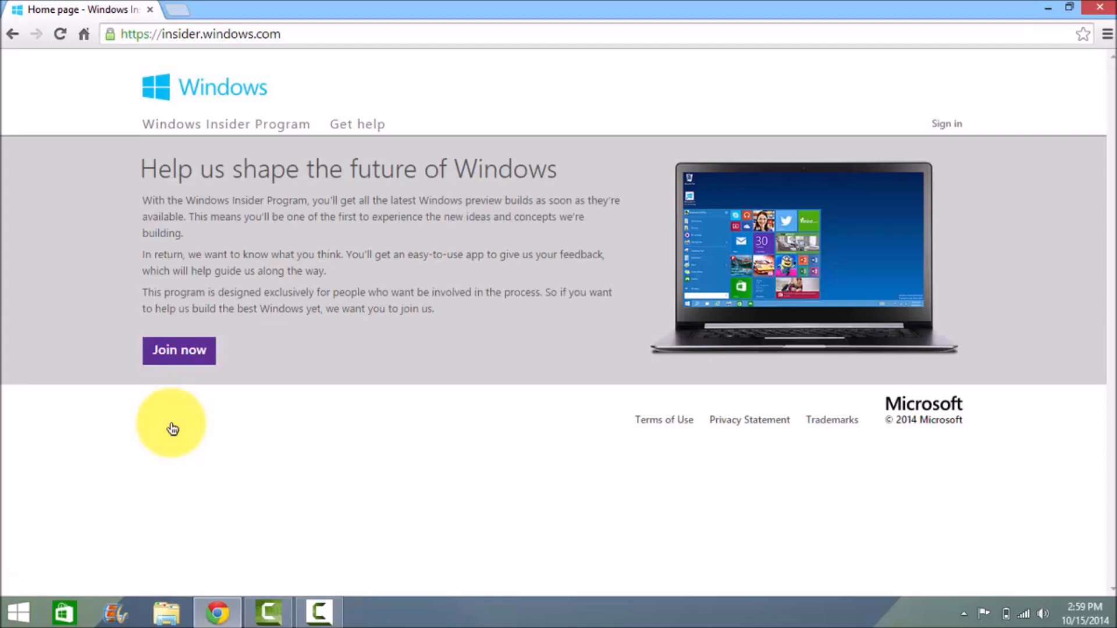
Choose Join now to reach the Microsoft account sign-in page
left_click(179, 350)
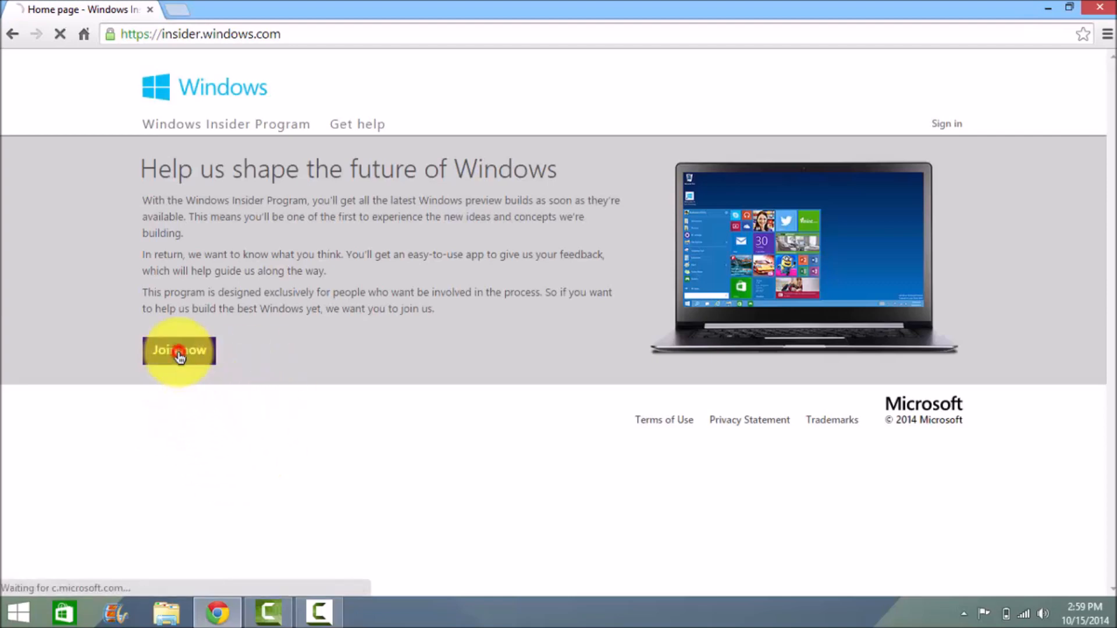
left_click(179, 350)
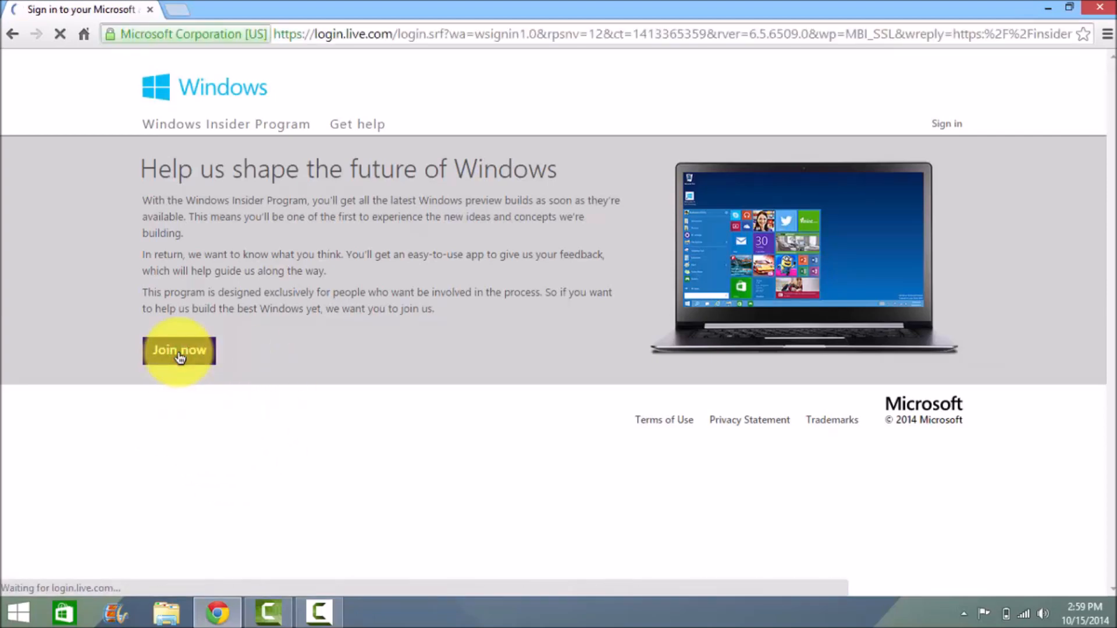
left_click(179, 350)
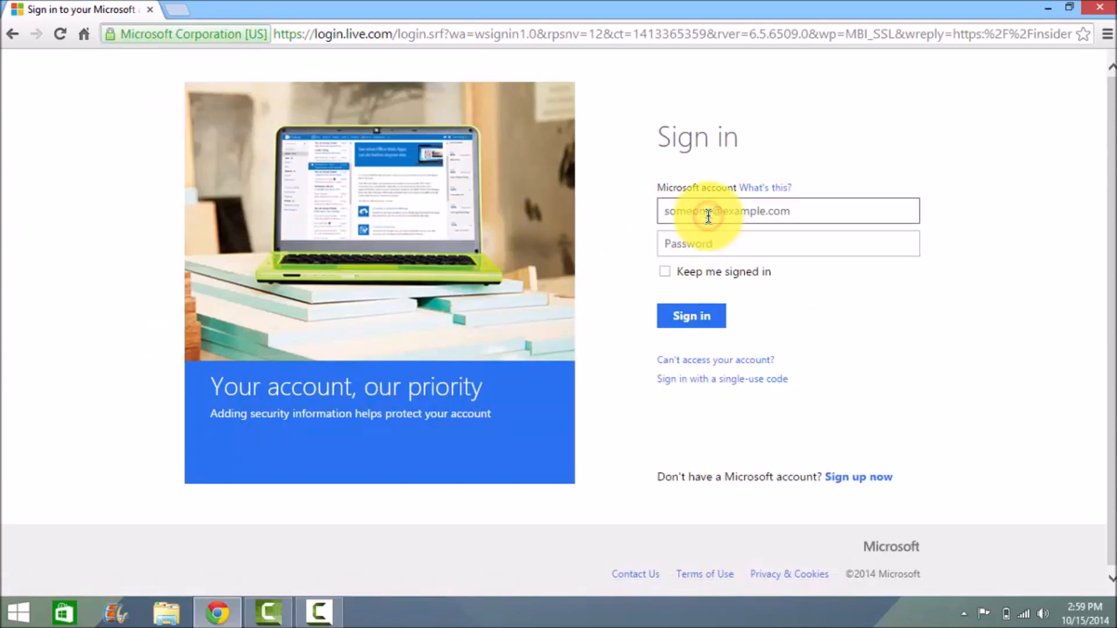
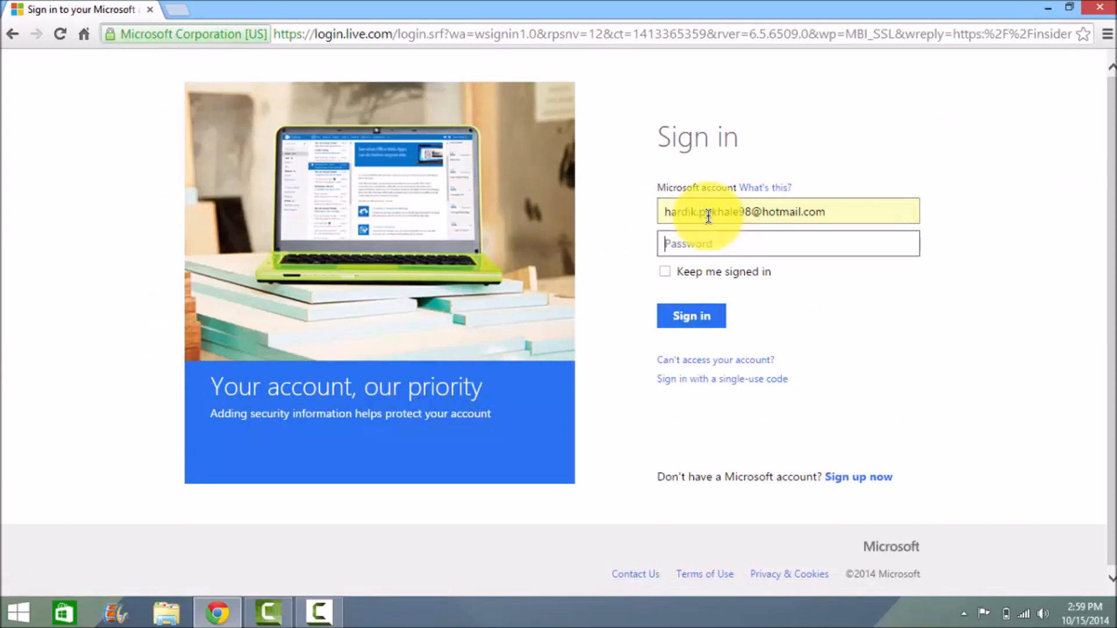
type("••")
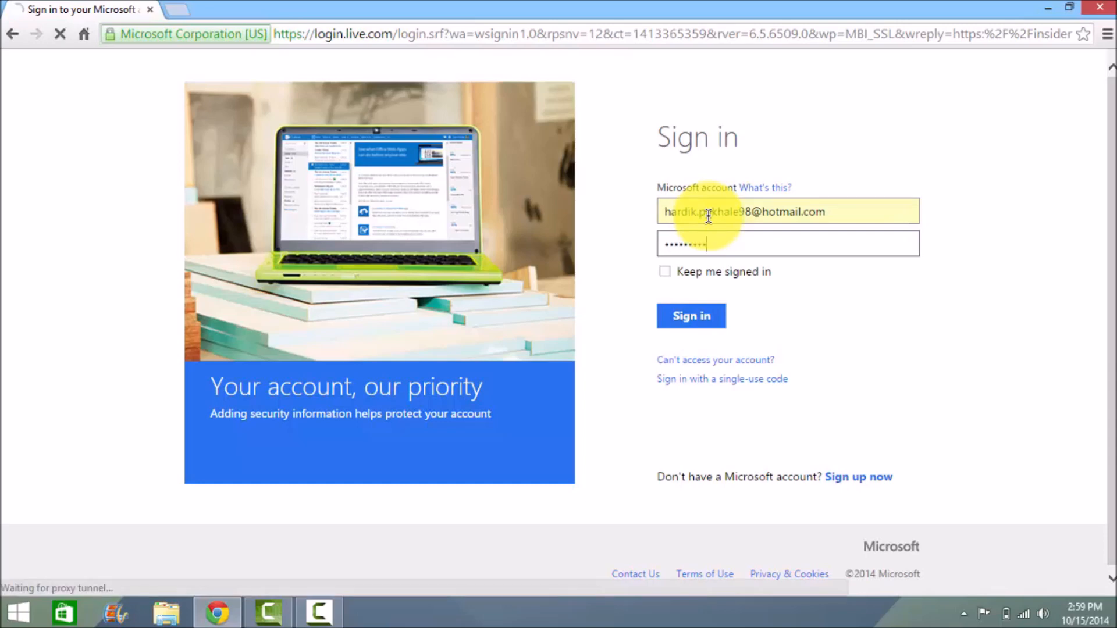
left_click(690, 315)
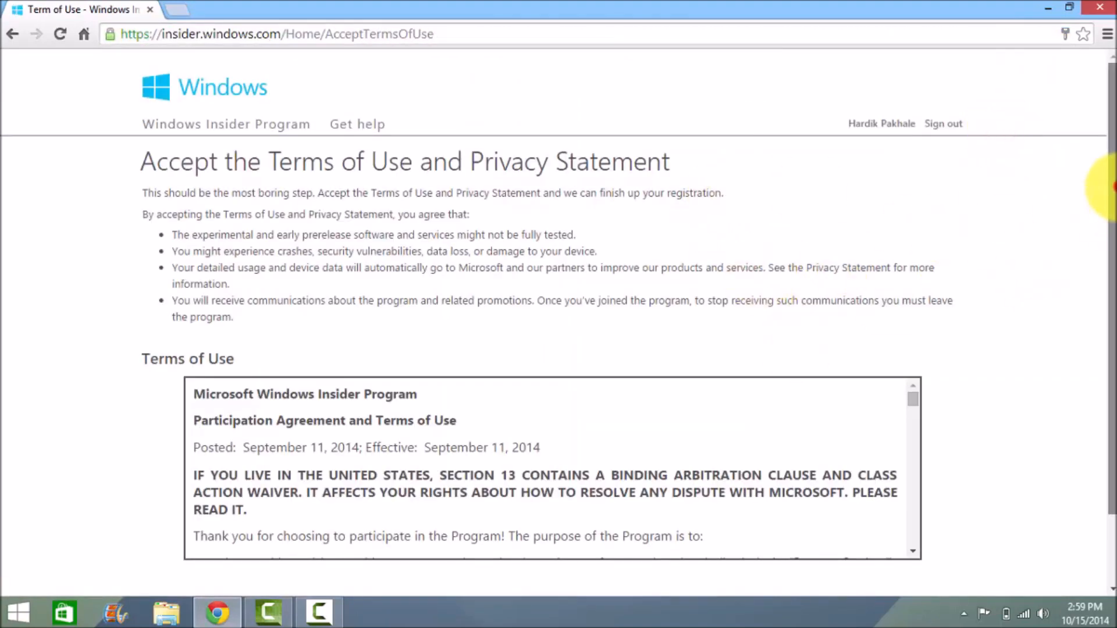
Scroll to the end of the Terms of Use page and choose I Accept
scroll("down", 3)
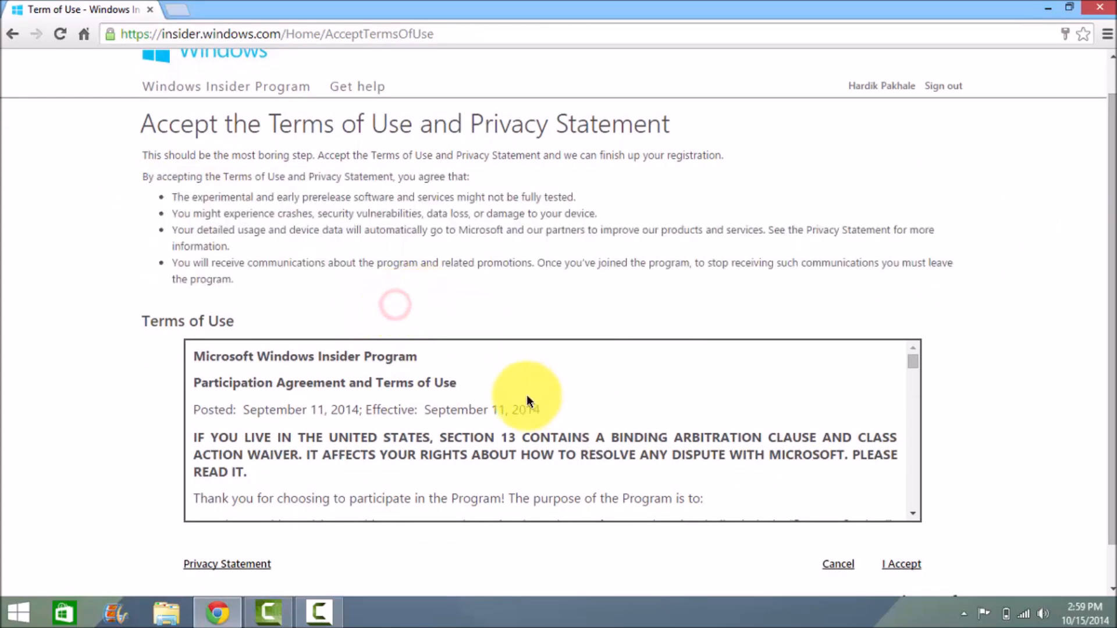
scroll("down", 3)
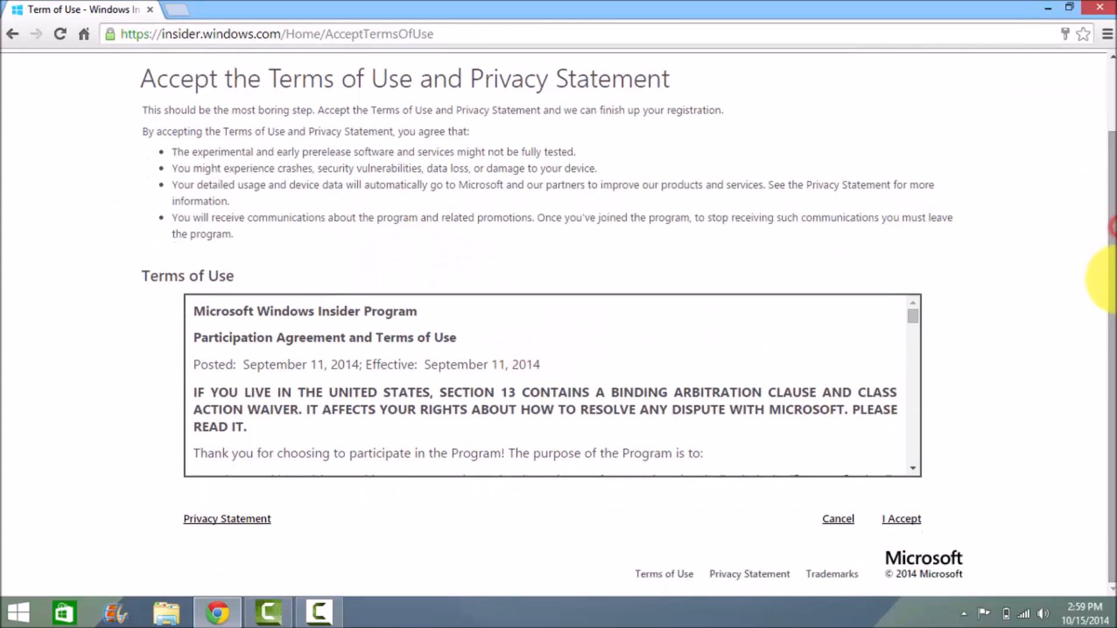
left_click(901, 518)
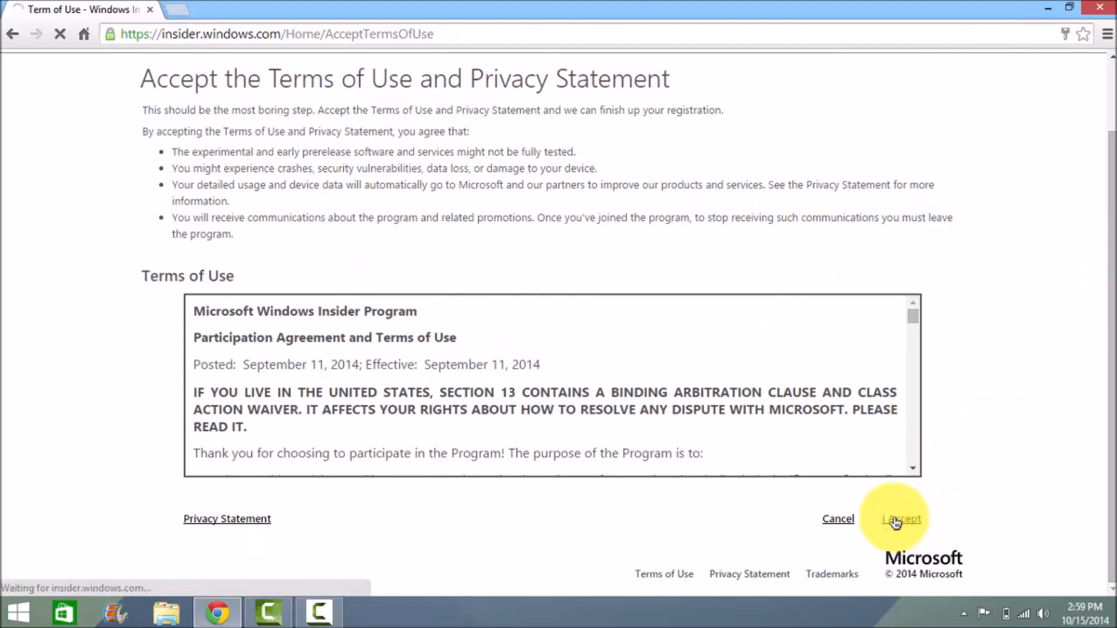
left_click(901, 518)
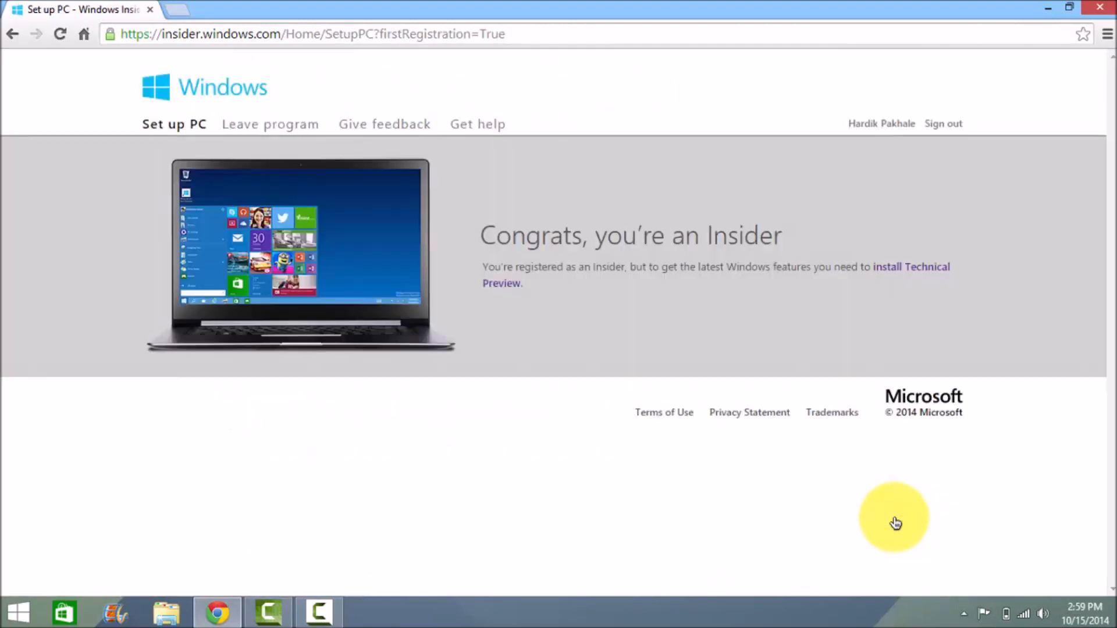
mouse_move(663, 412)
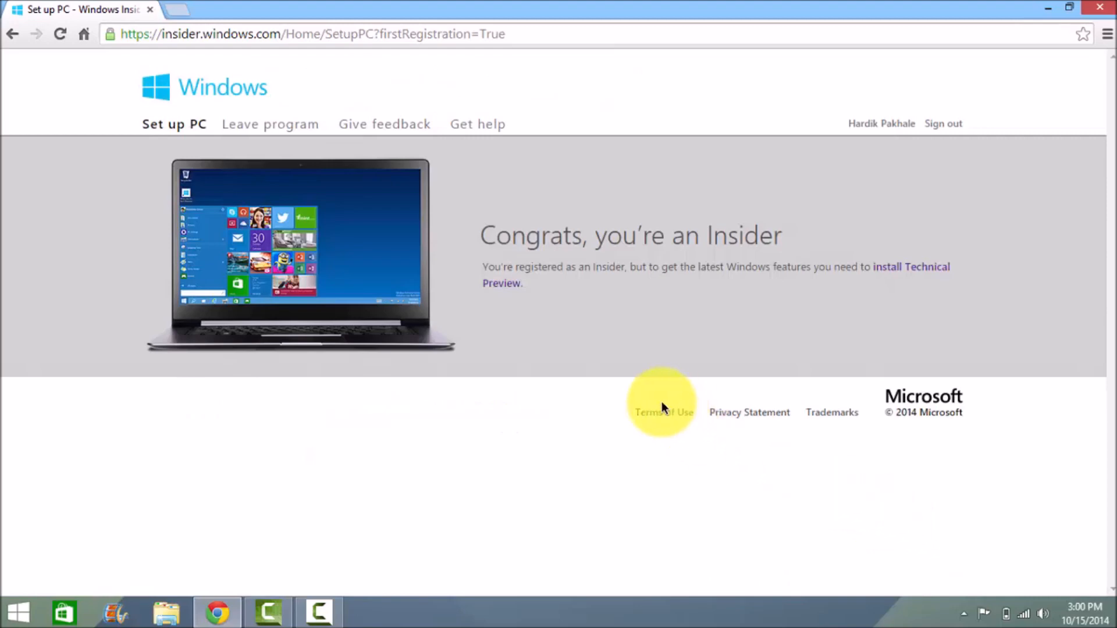
mouse_move(641, 285)
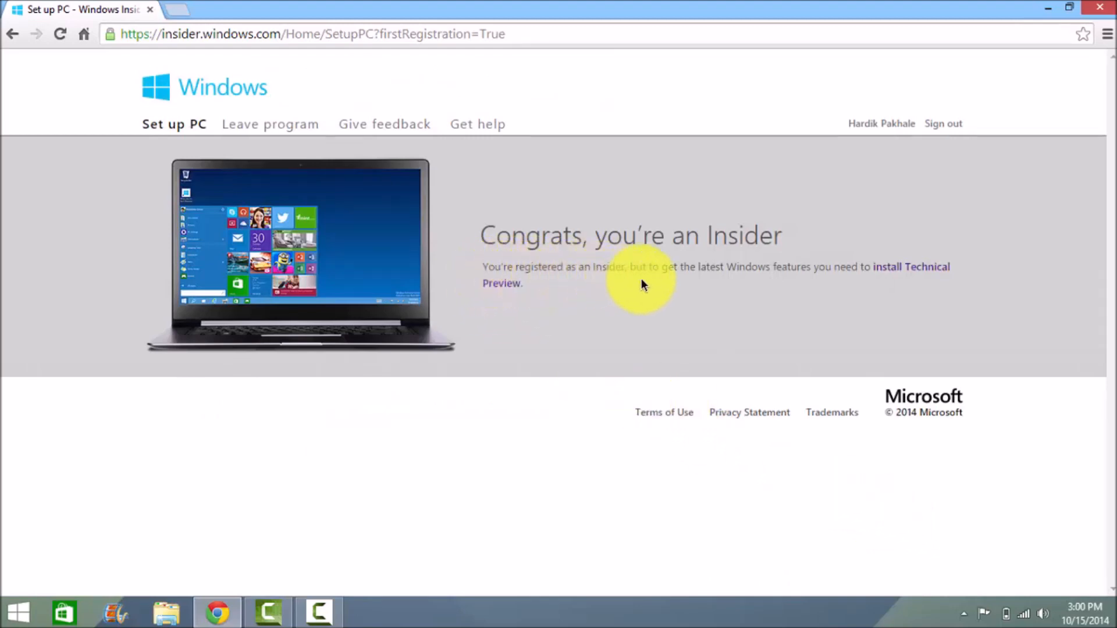
mouse_move(898, 273)
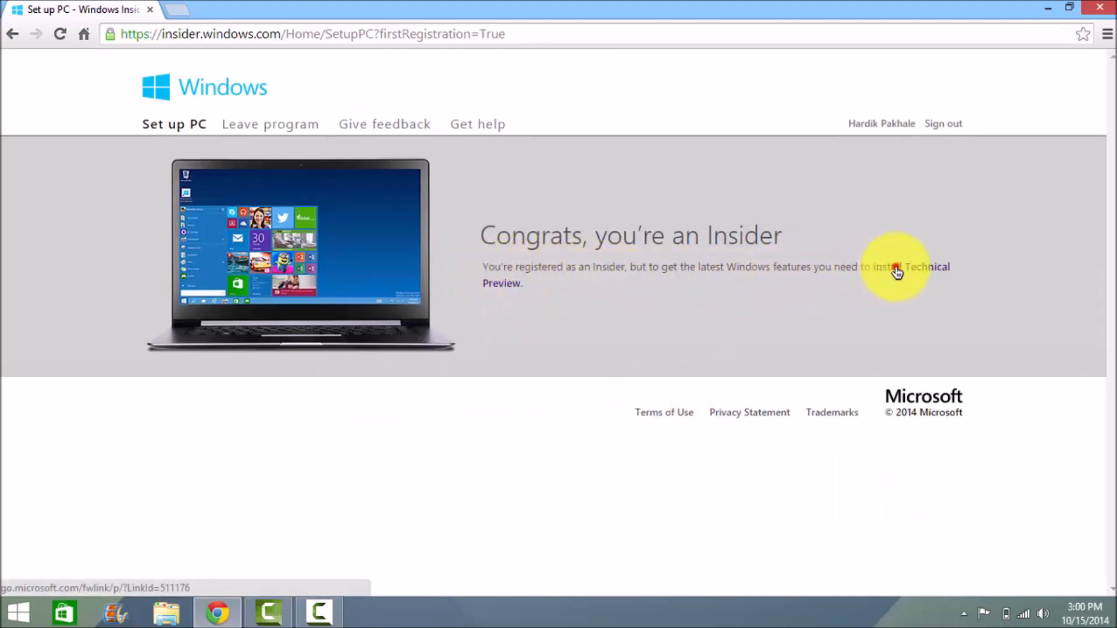
Go to the Technical Preview download page and follow its 'system requirements' link
left_click(921, 266)
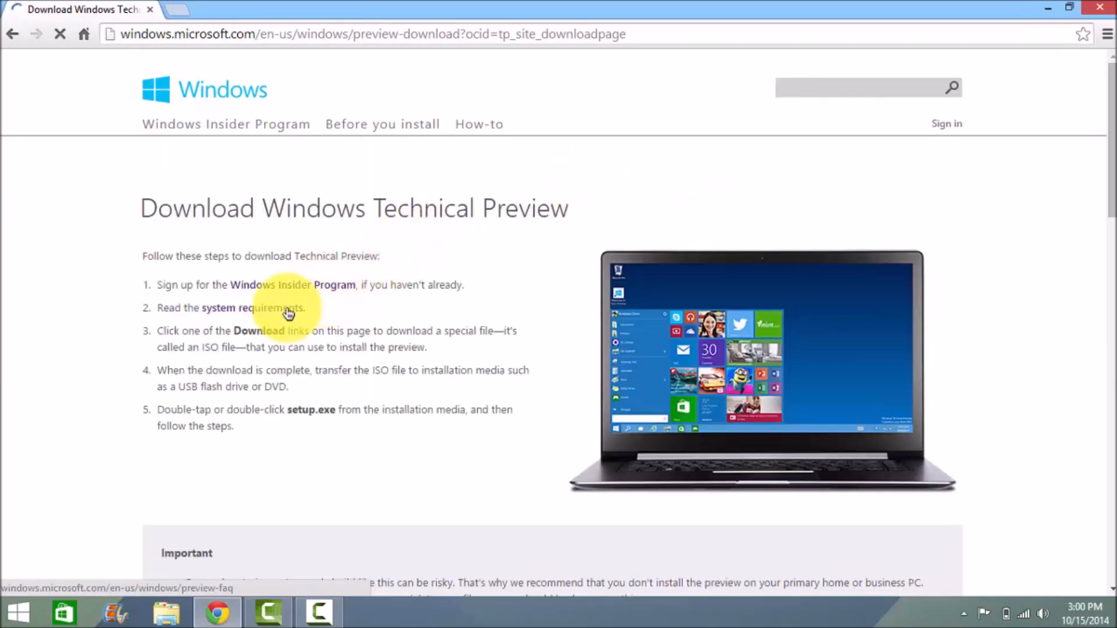
left_click(255, 308)
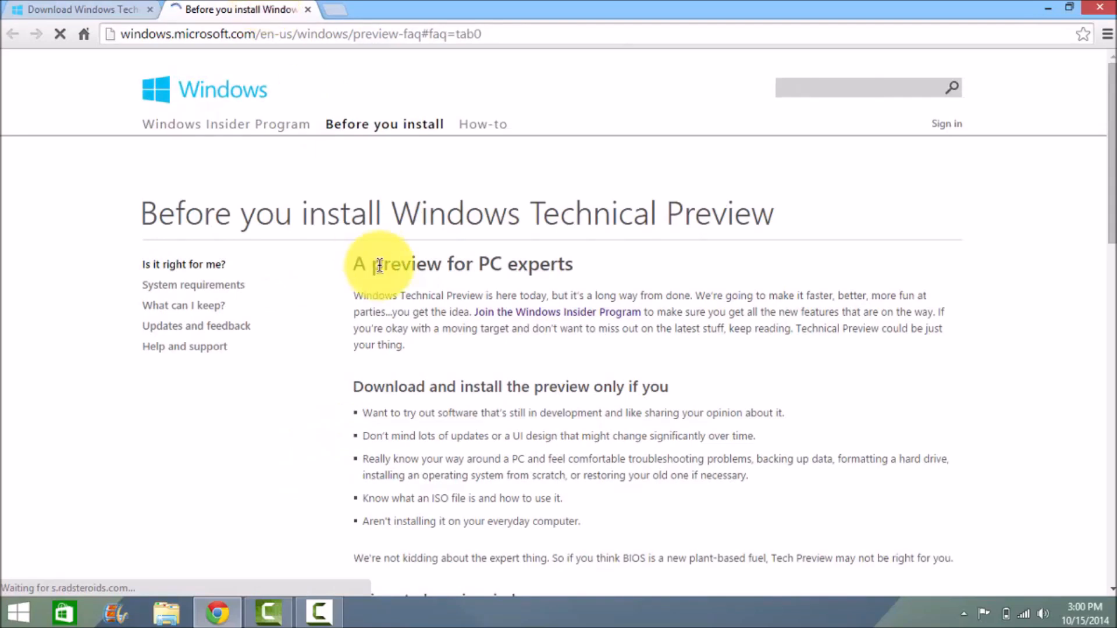
scroll("down", 3)
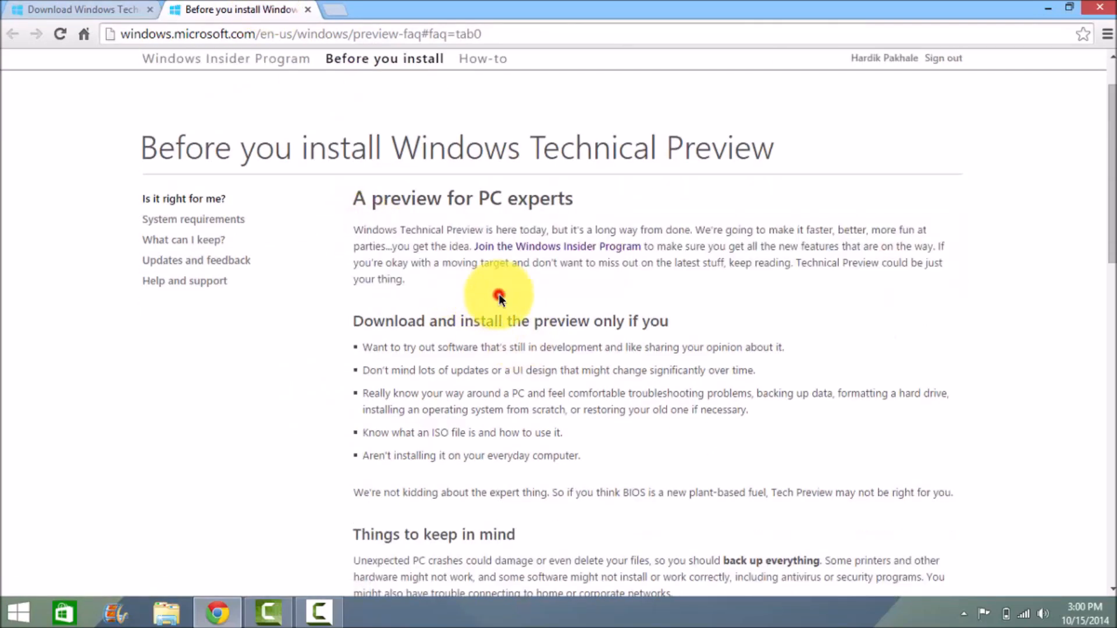
scroll("down", 3)
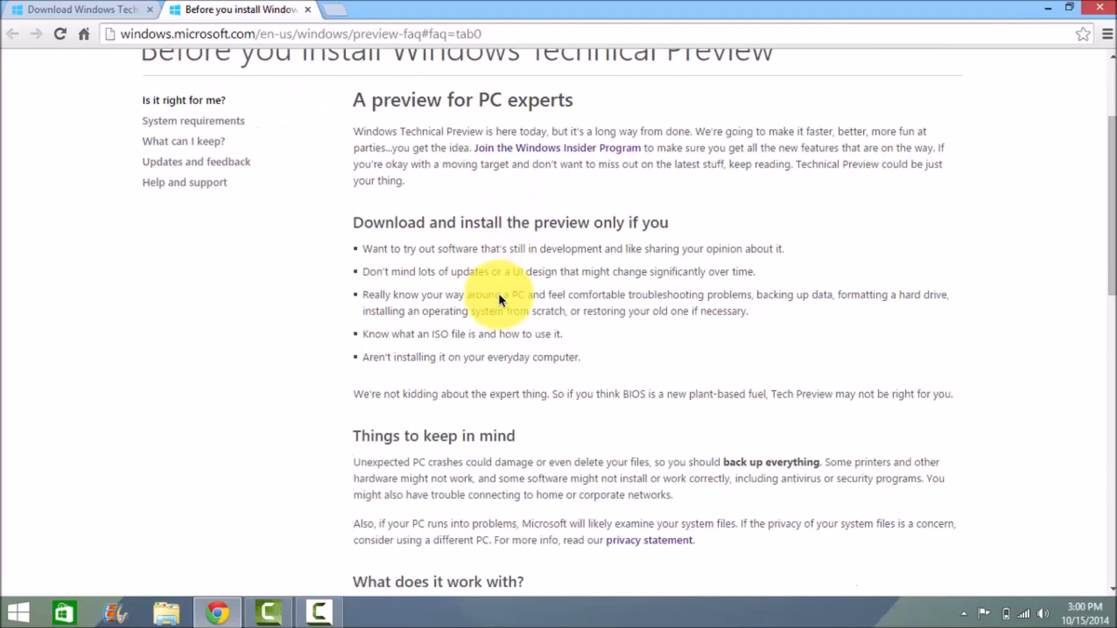
scroll("down", 3)
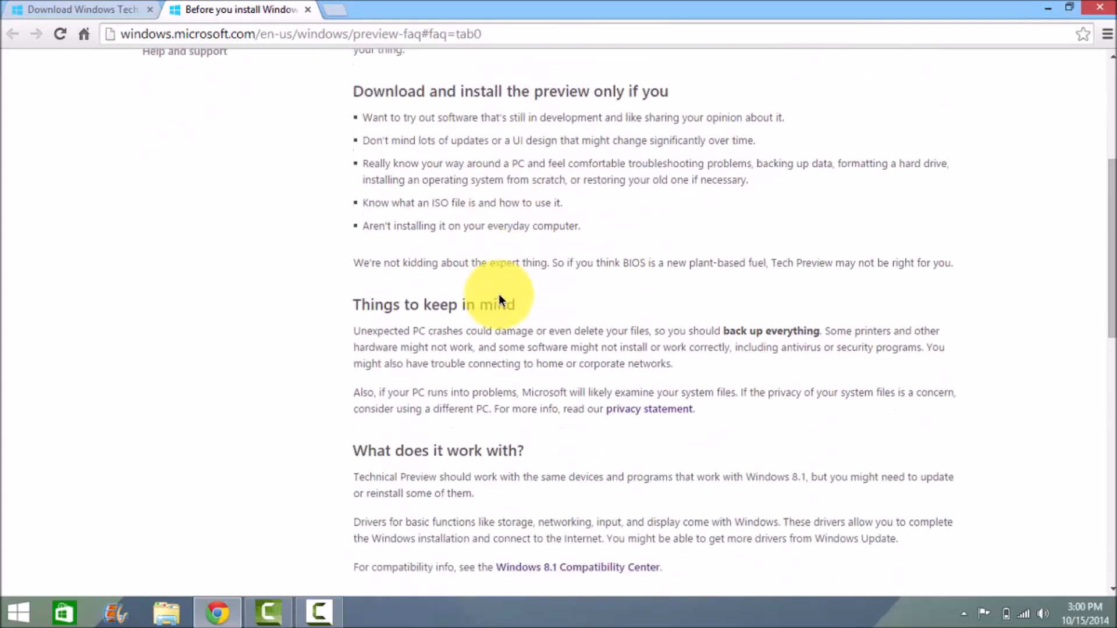
scroll("down", 3)
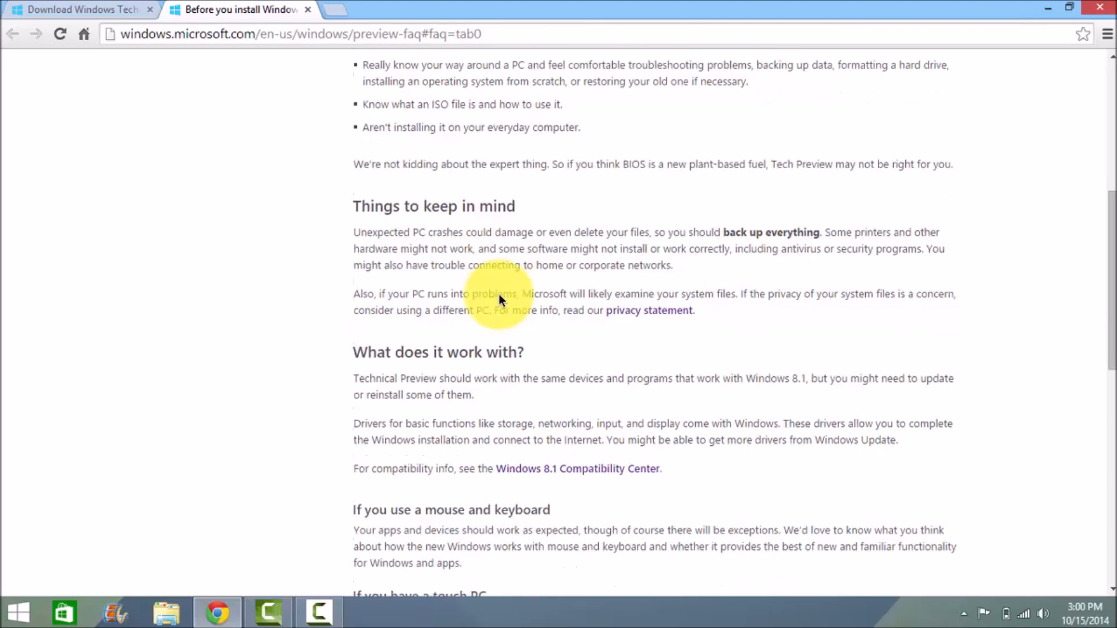
scroll("down", 3)
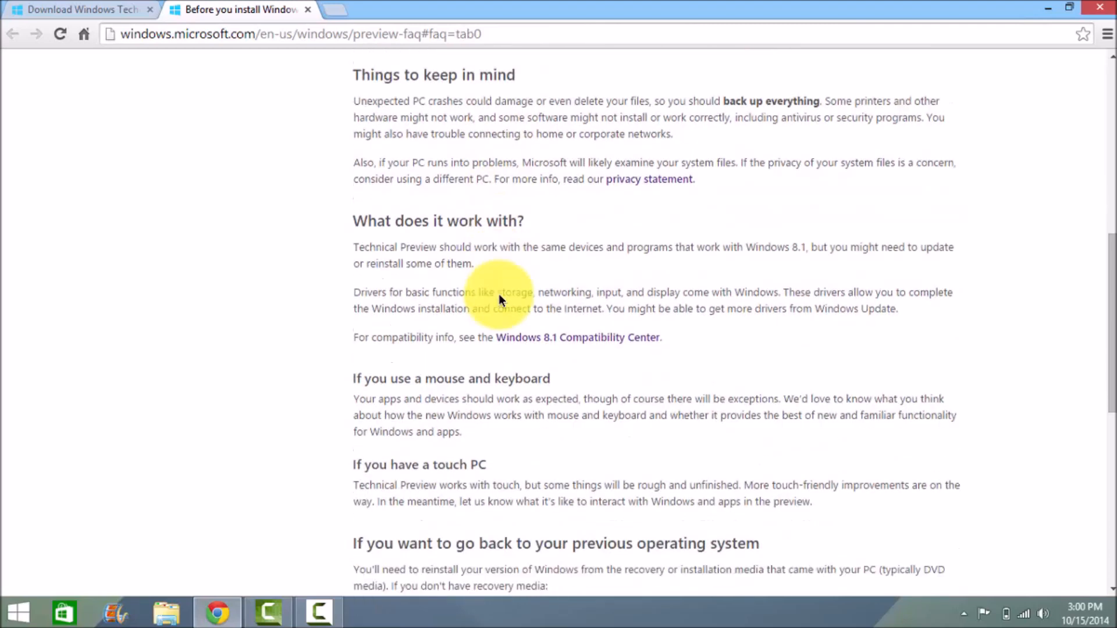
mouse_move(446, 449)
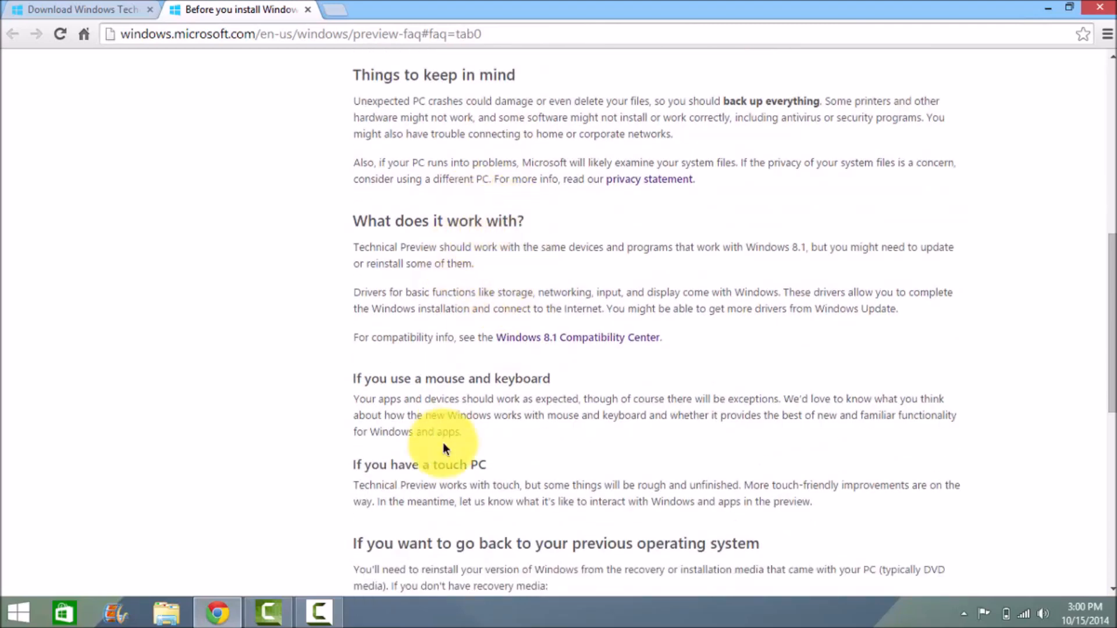
scroll("down", 3)
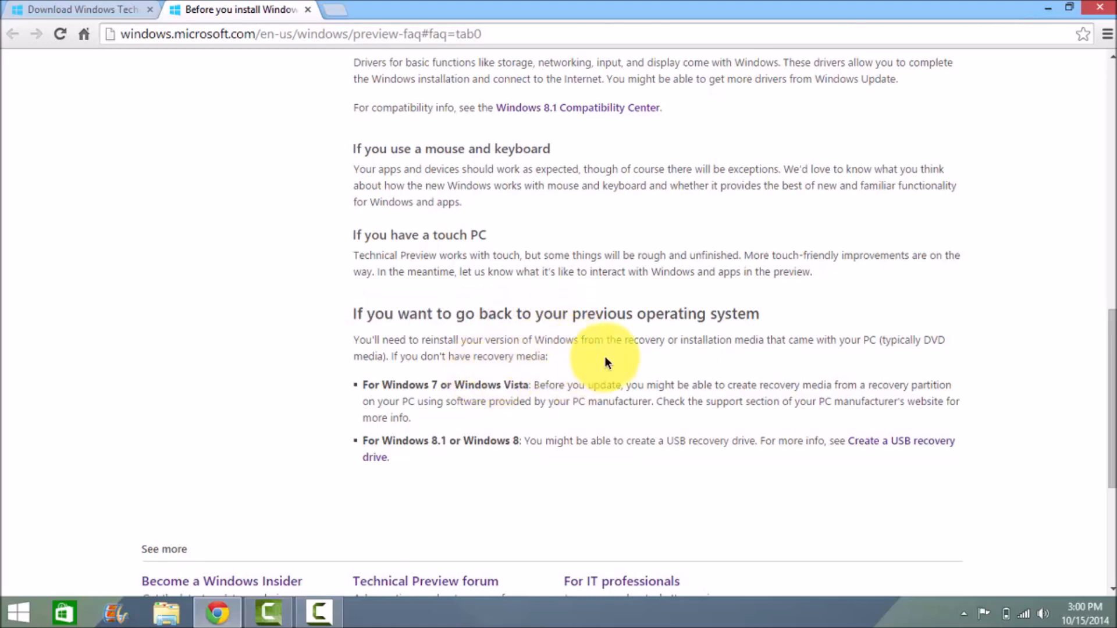
mouse_move(750, 359)
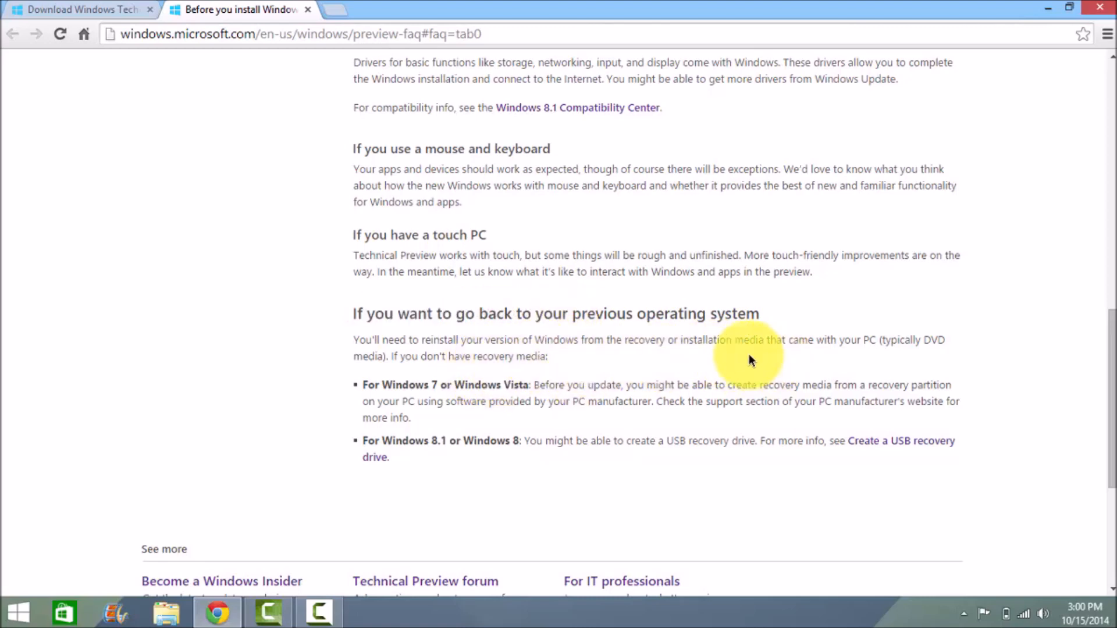
mouse_move(496, 456)
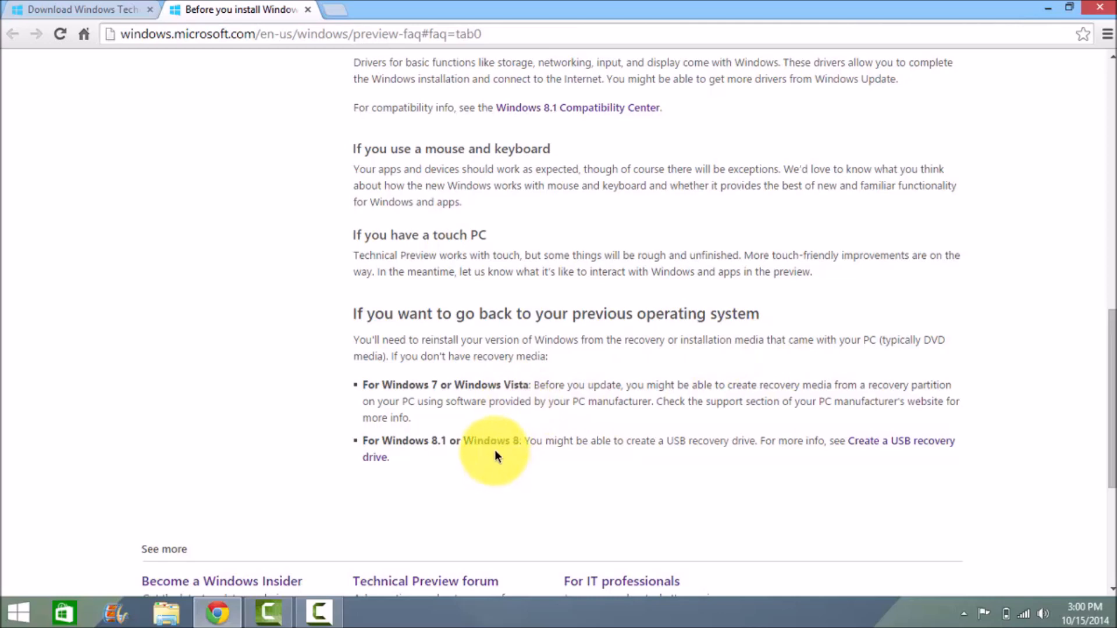
mouse_move(335, 71)
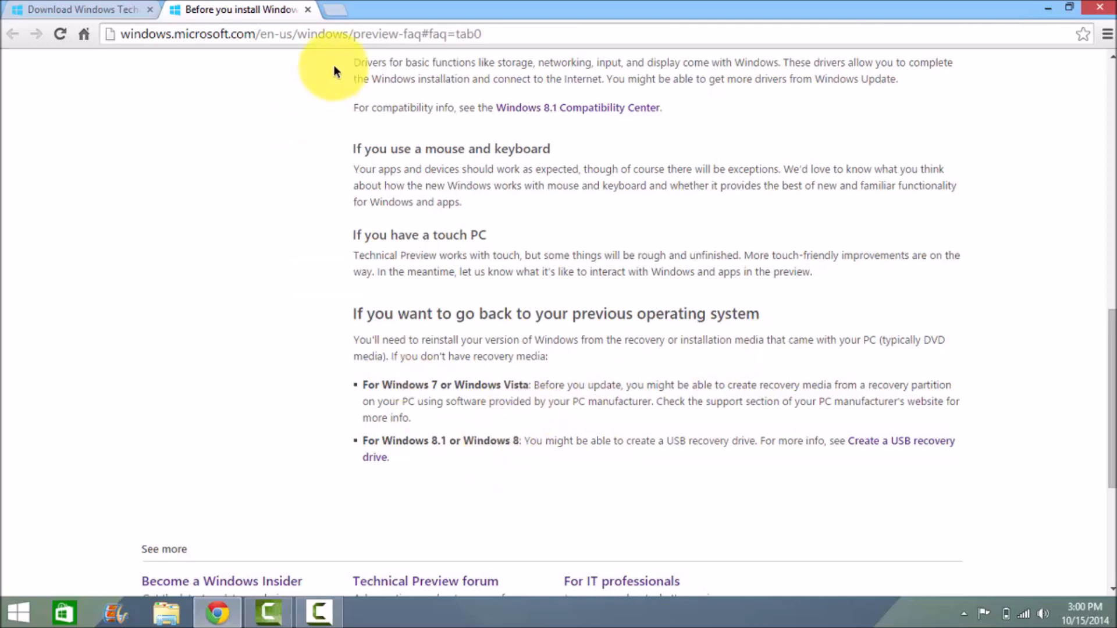
Return to the download tab and download the English (United States) 64-bit ISO
left_click(78, 10)
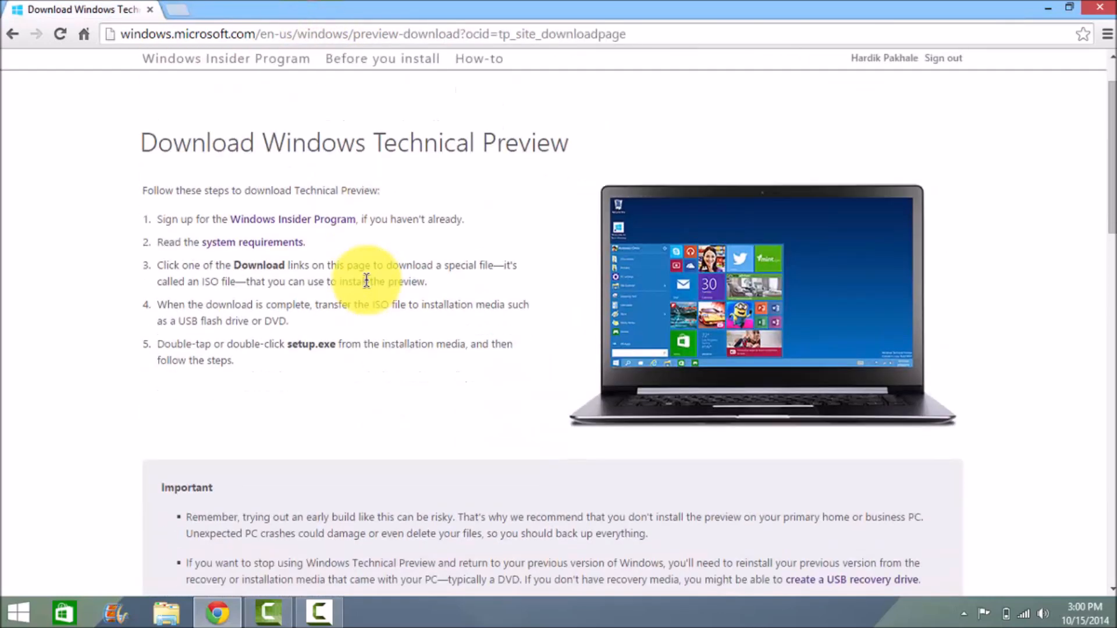
scroll("down", 3)
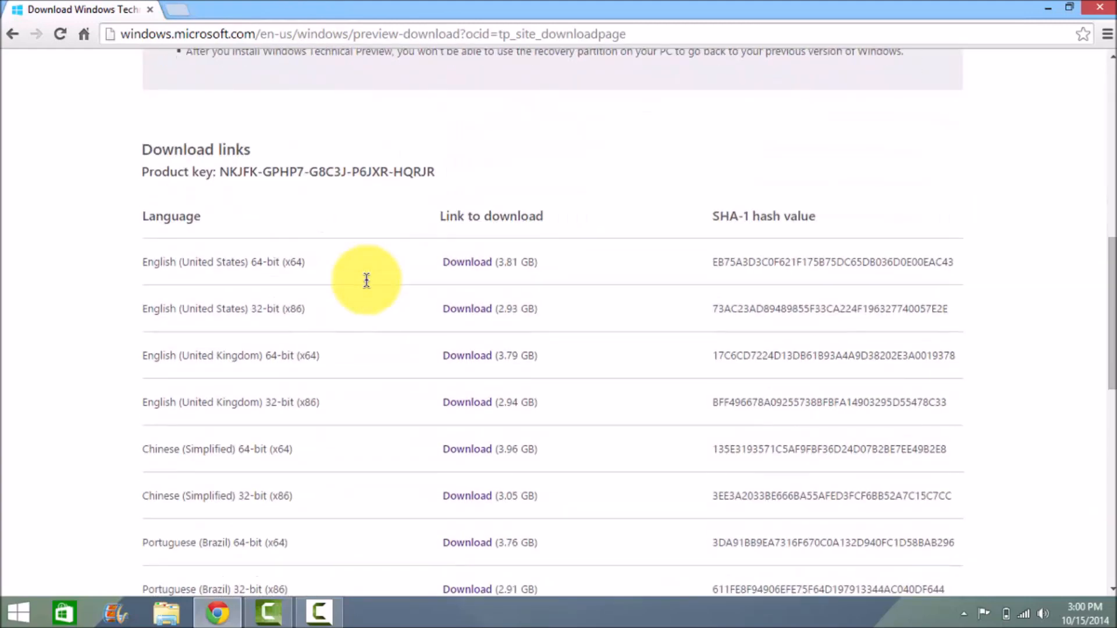
scroll("down", 3)
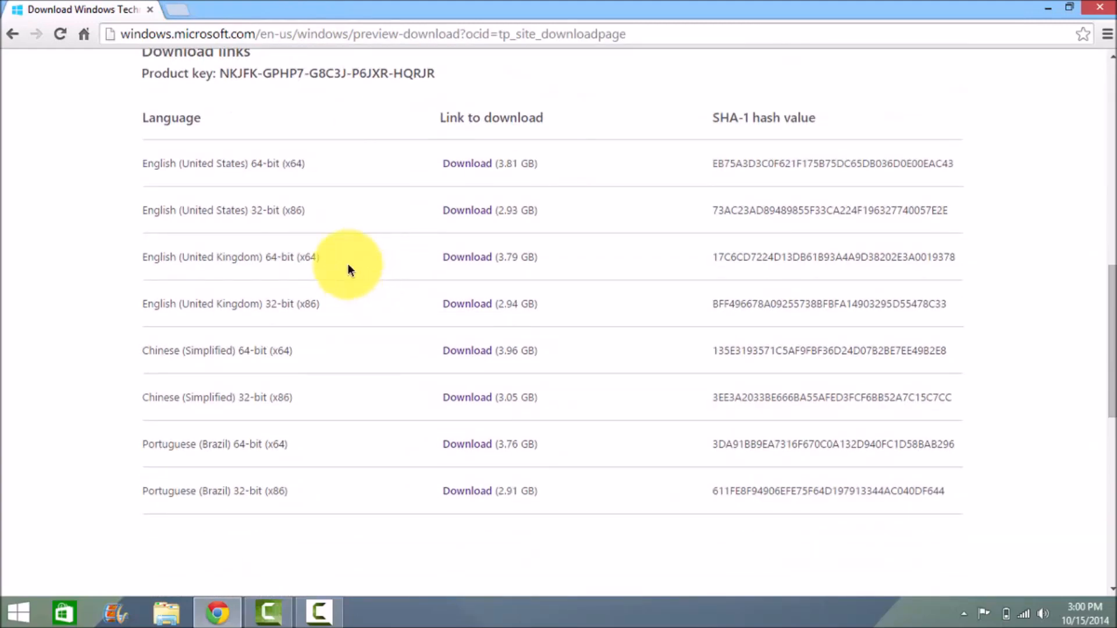
mouse_move(378, 320)
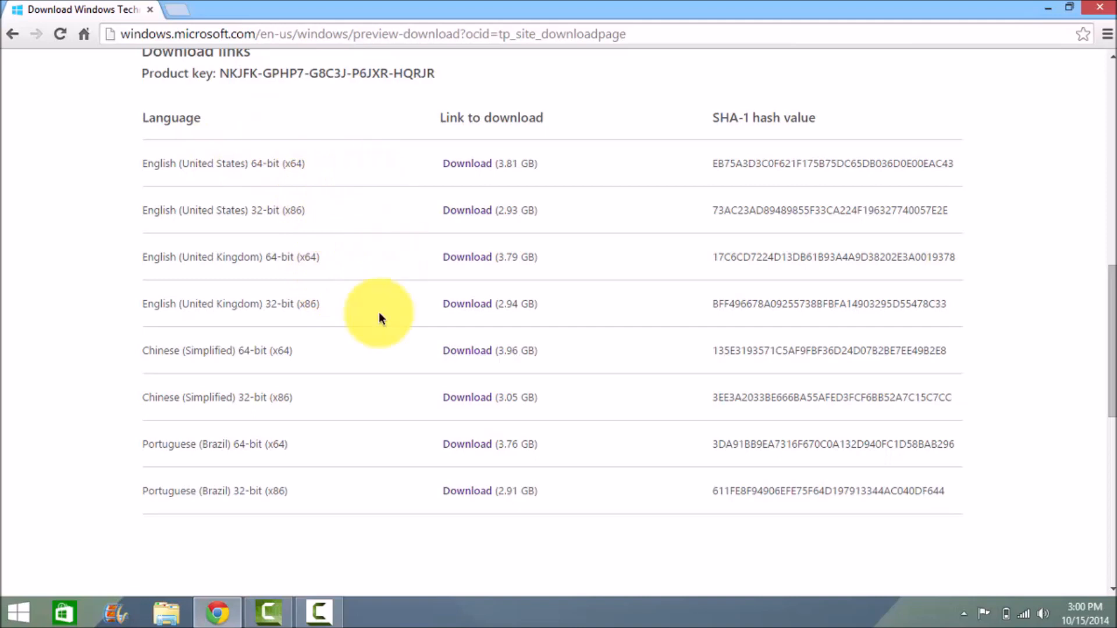
mouse_move(463, 163)
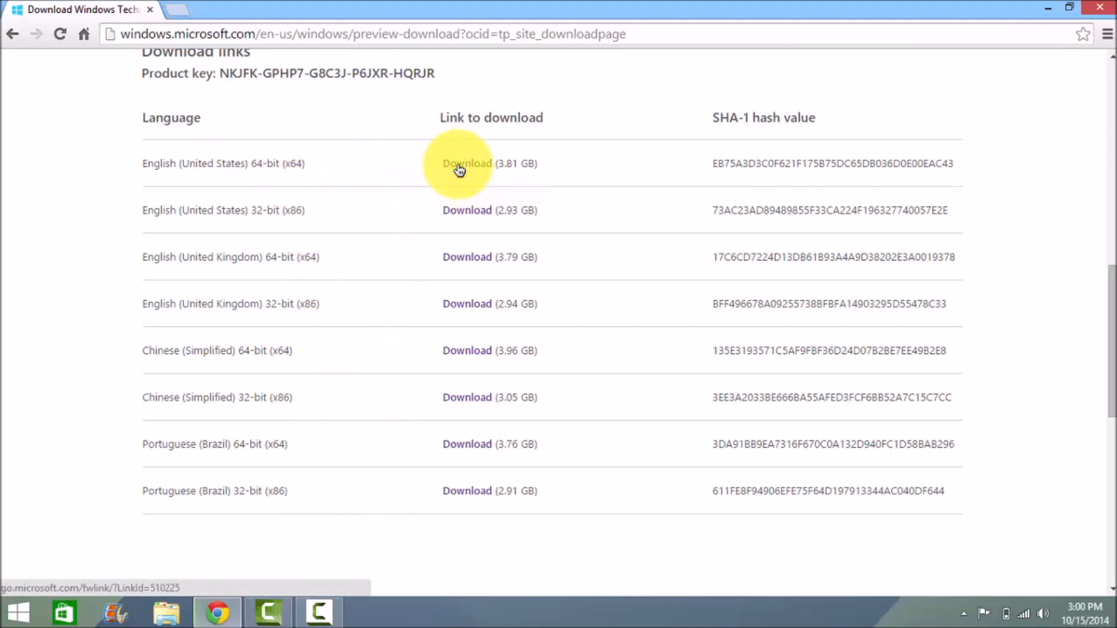
left_click(466, 163)
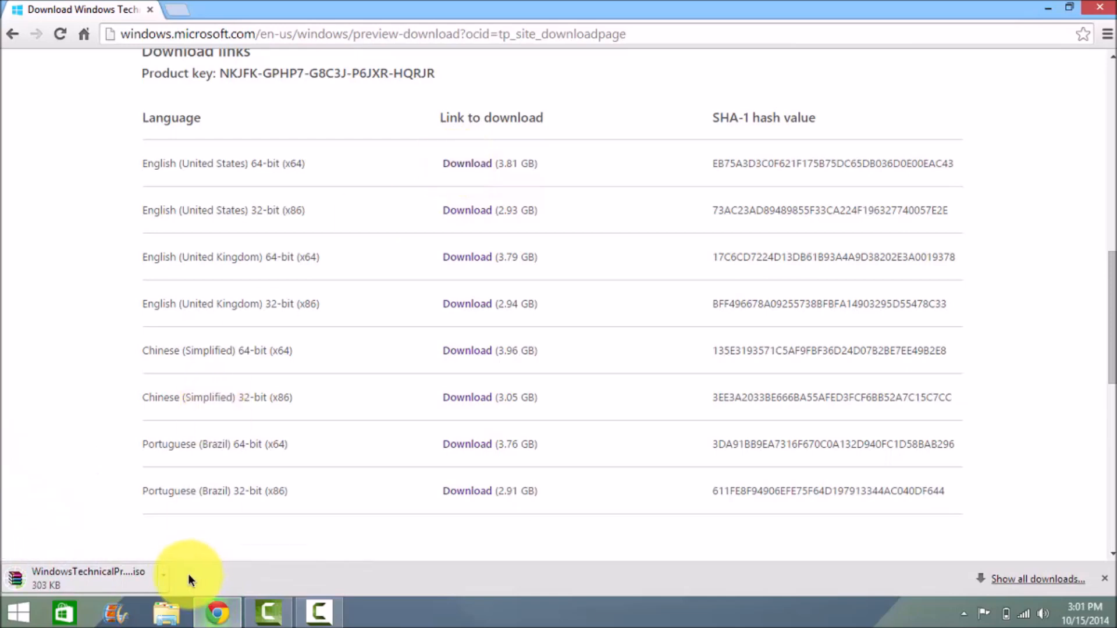